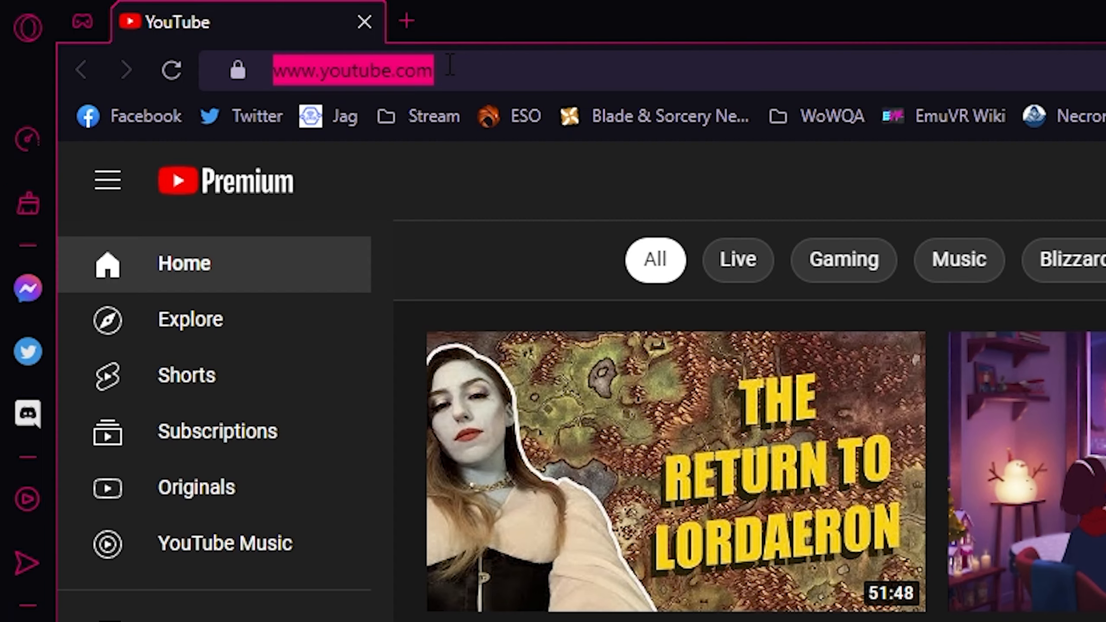
# - Enter steamworkshopdownloader.com in the Opera GX address bar
pyautogui.write('steamwor')
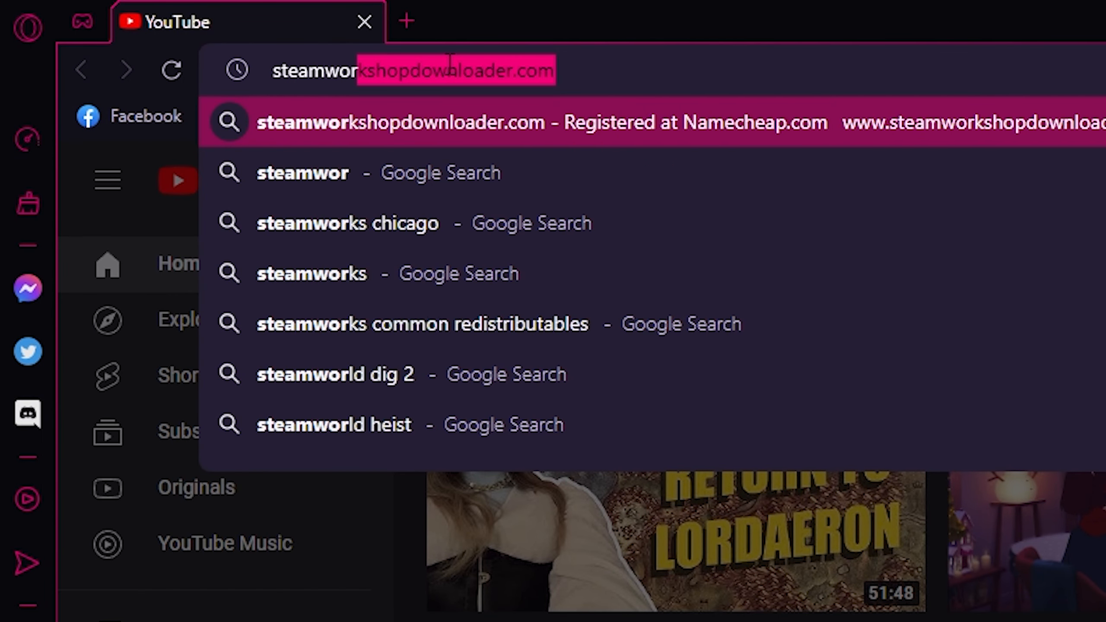
pyautogui.write('kshopdownload')
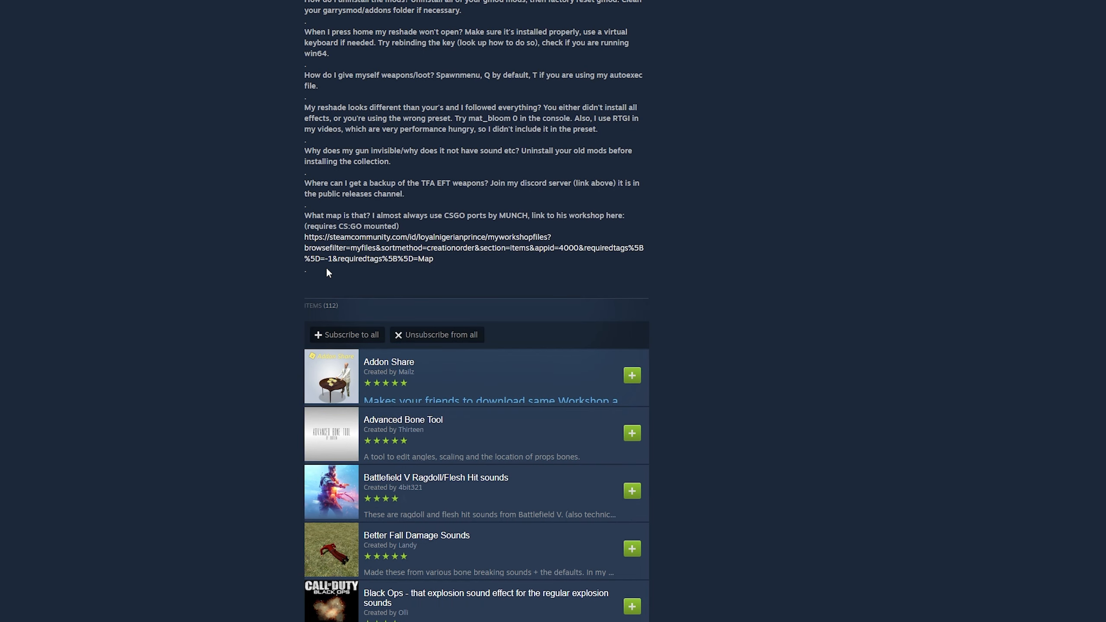
# - Scroll down the collection list toward HD Props Overhaul and Head Bobbing
pyautogui.scroll(-3)
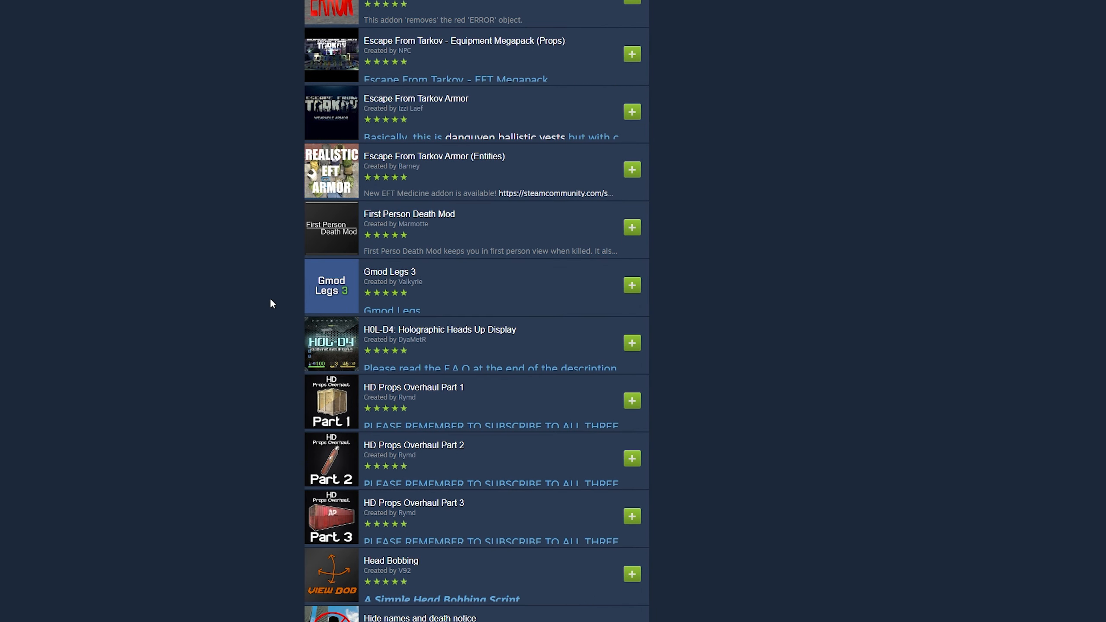
pyautogui.moveTo(630, 291)
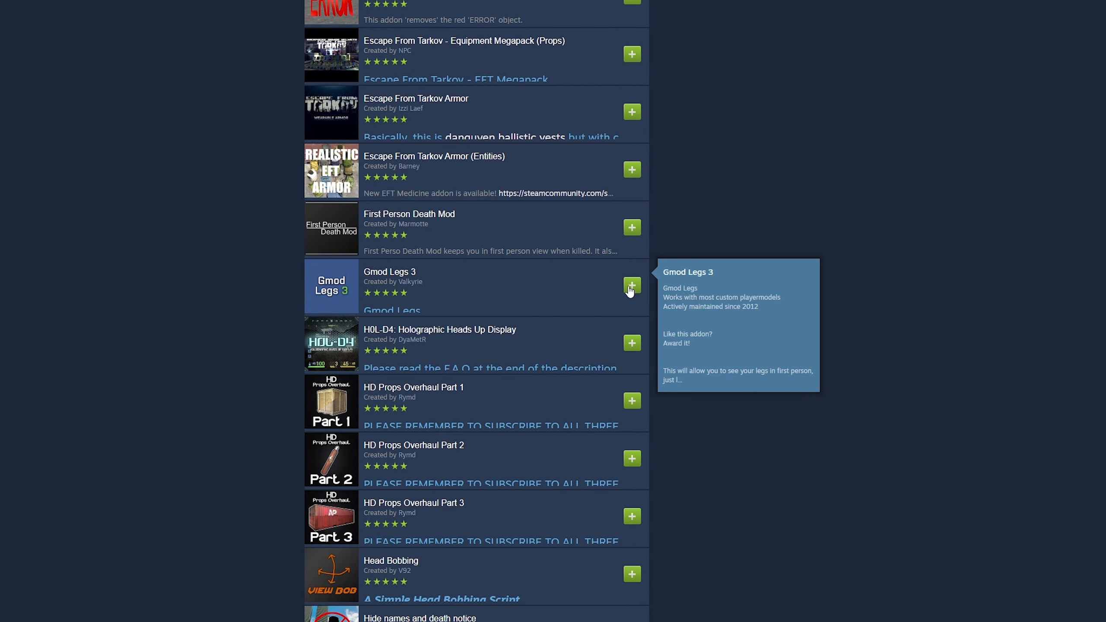
pyautogui.moveTo(620, 294)
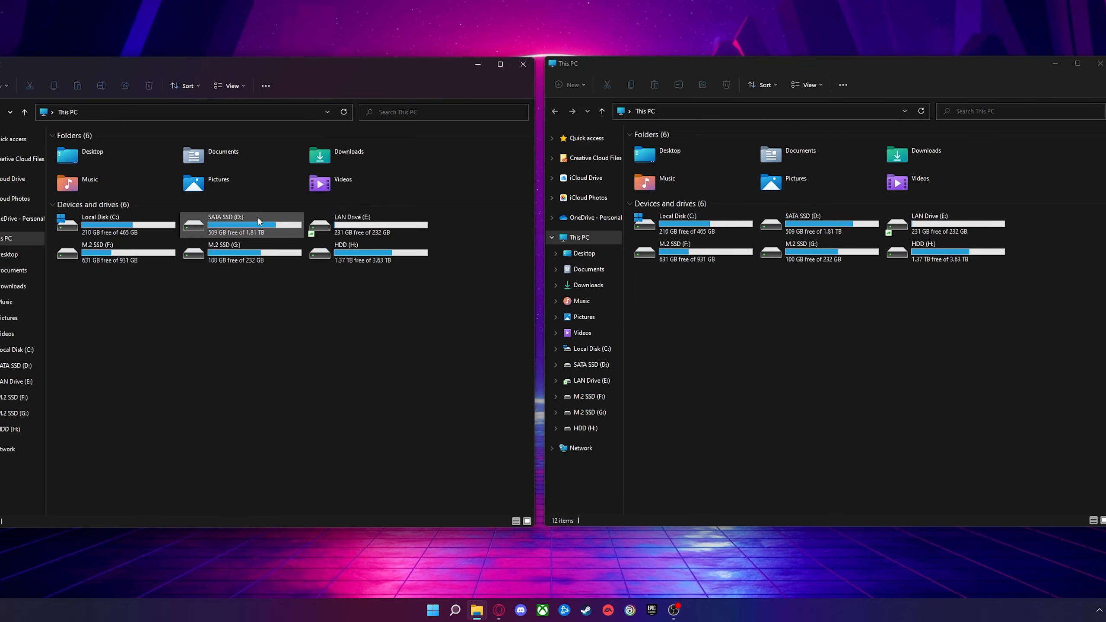
# - In the left window, browse D: to GarrysMod\bin and select gmad.exe
pyautogui.doubleClick(241, 225)
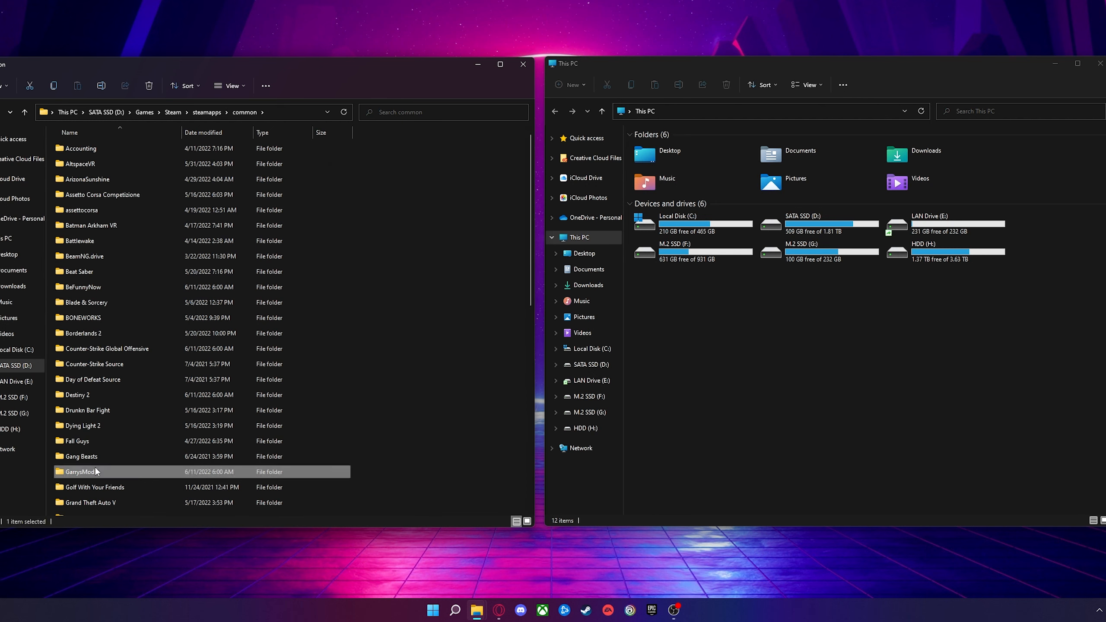
pyautogui.doubleClick(79, 471)
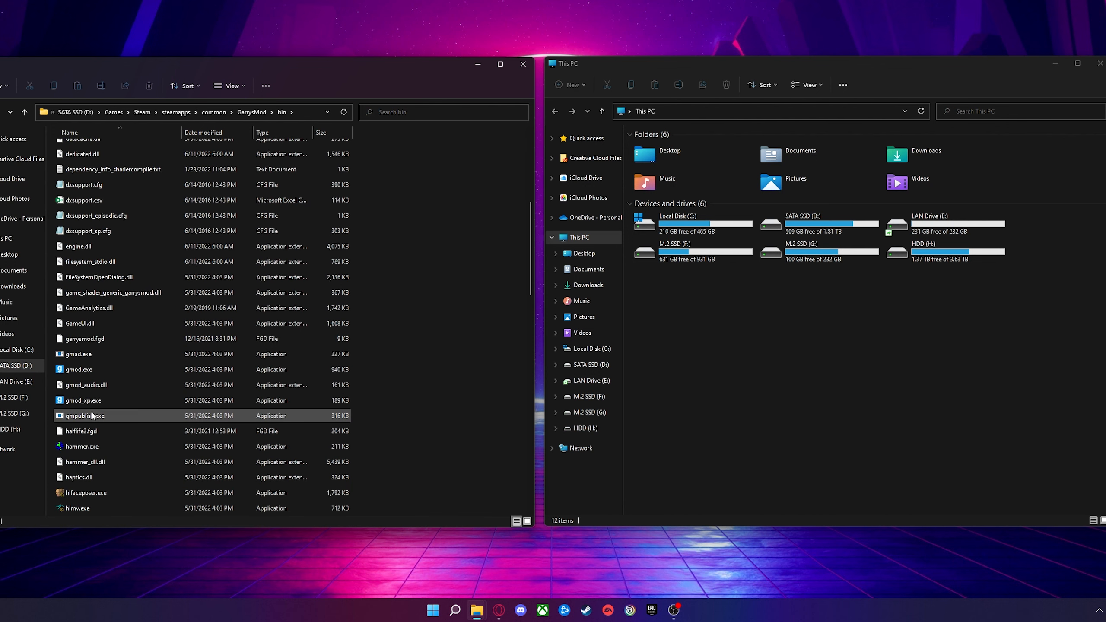
pyautogui.click(78, 308)
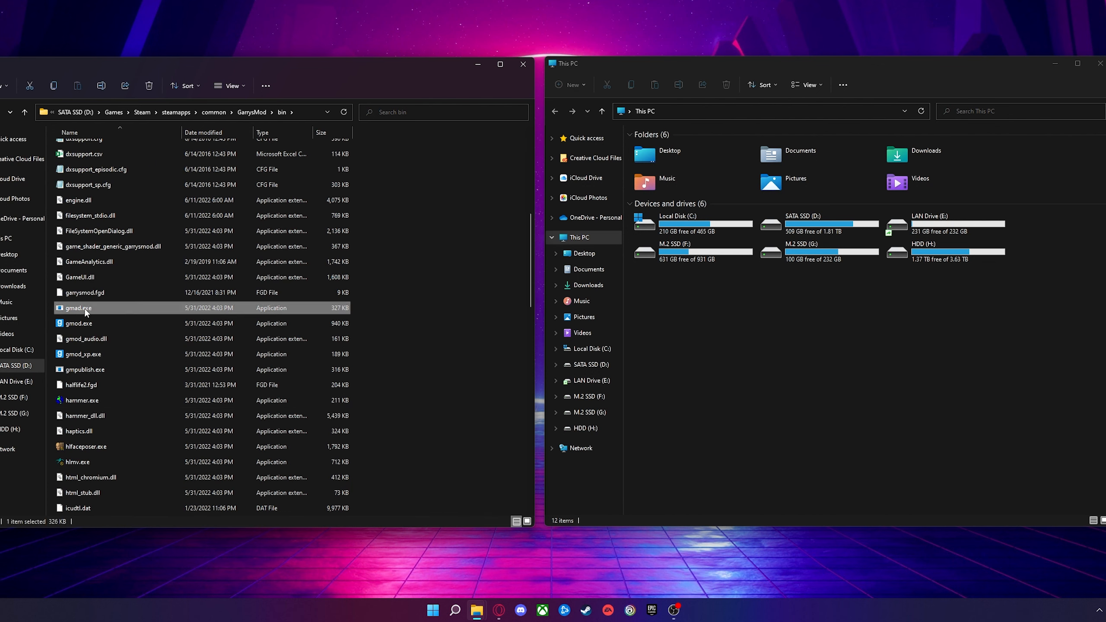
pyautogui.moveTo(818, 256)
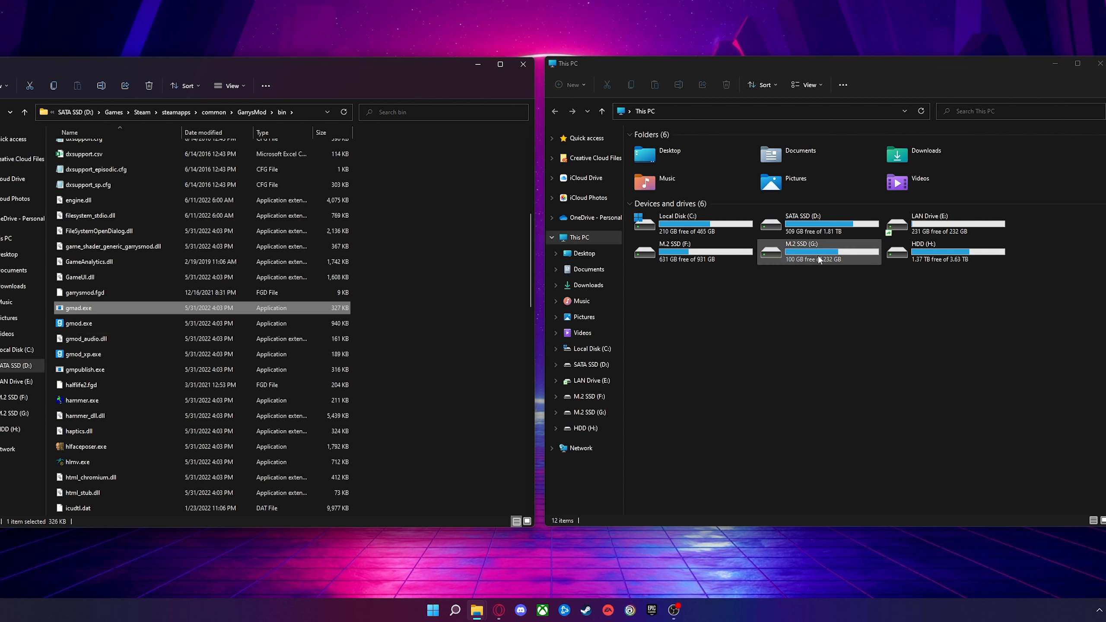
# - In the right window, browse D: to GarrysMod\garrysmod\addons and select a .gma file
pyautogui.doubleClick(802, 216)
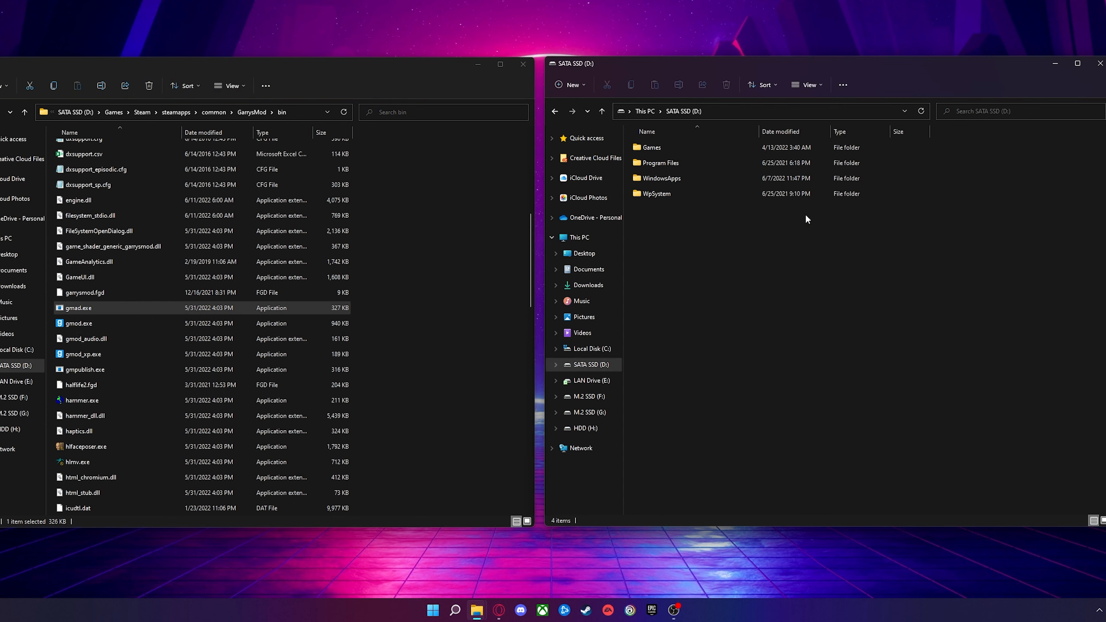
pyautogui.doubleClick(649, 147)
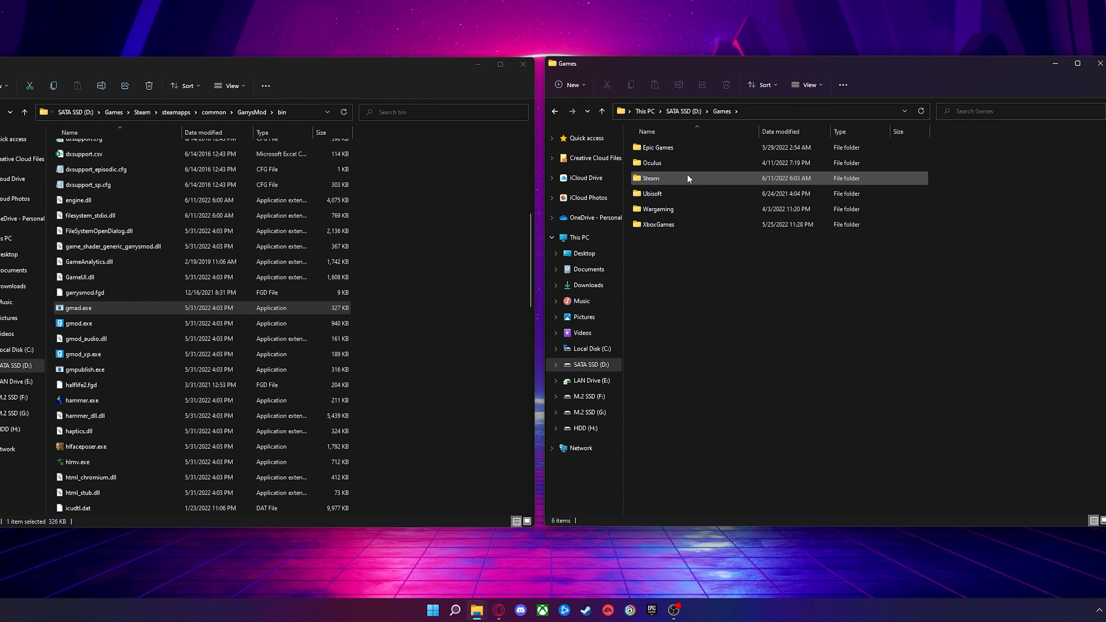
pyautogui.doubleClick(650, 178)
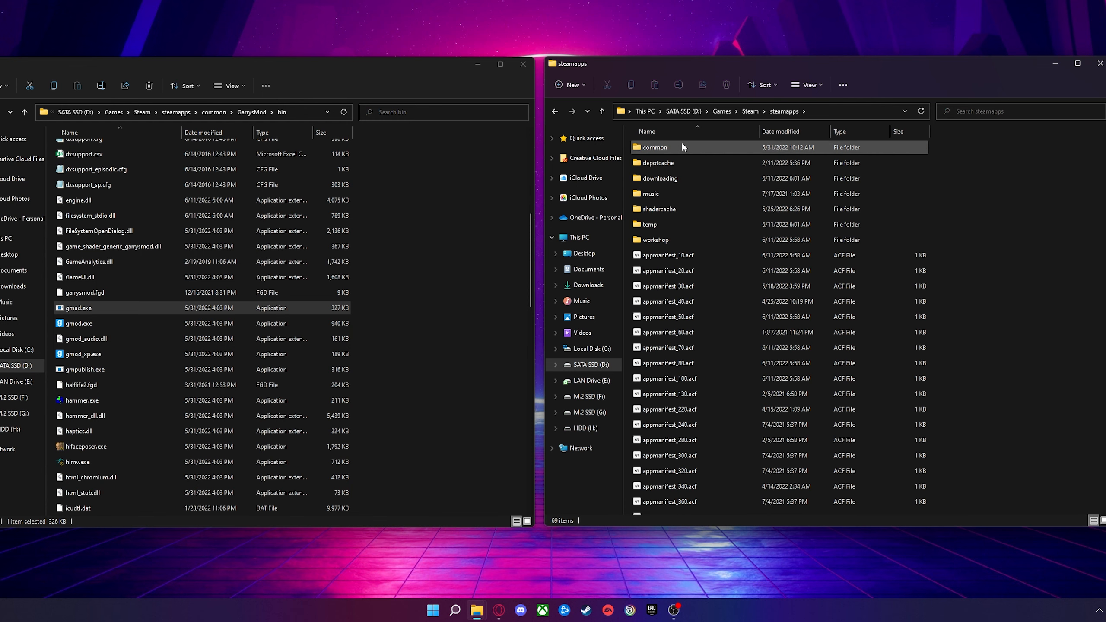
pyautogui.doubleClick(653, 147)
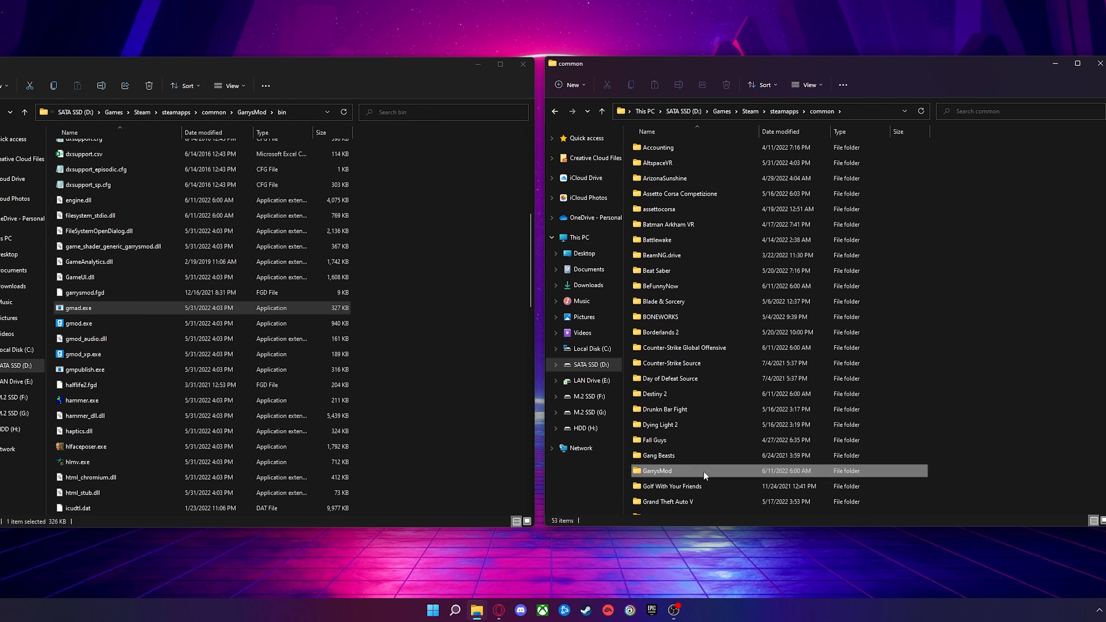
pyautogui.doubleClick(656, 470)
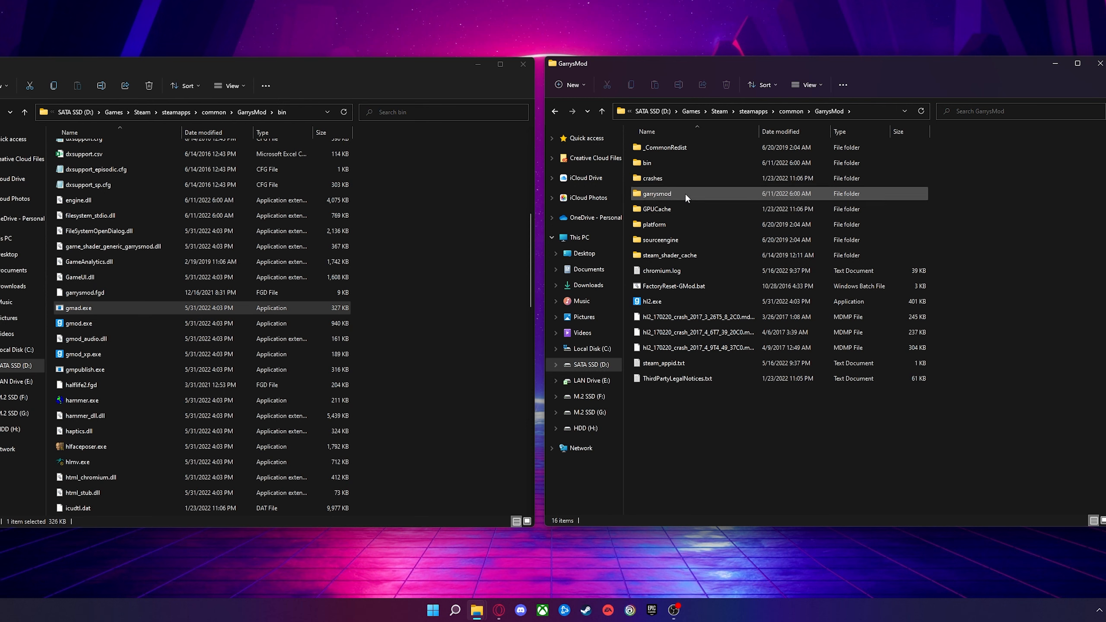
pyautogui.doubleClick(655, 193)
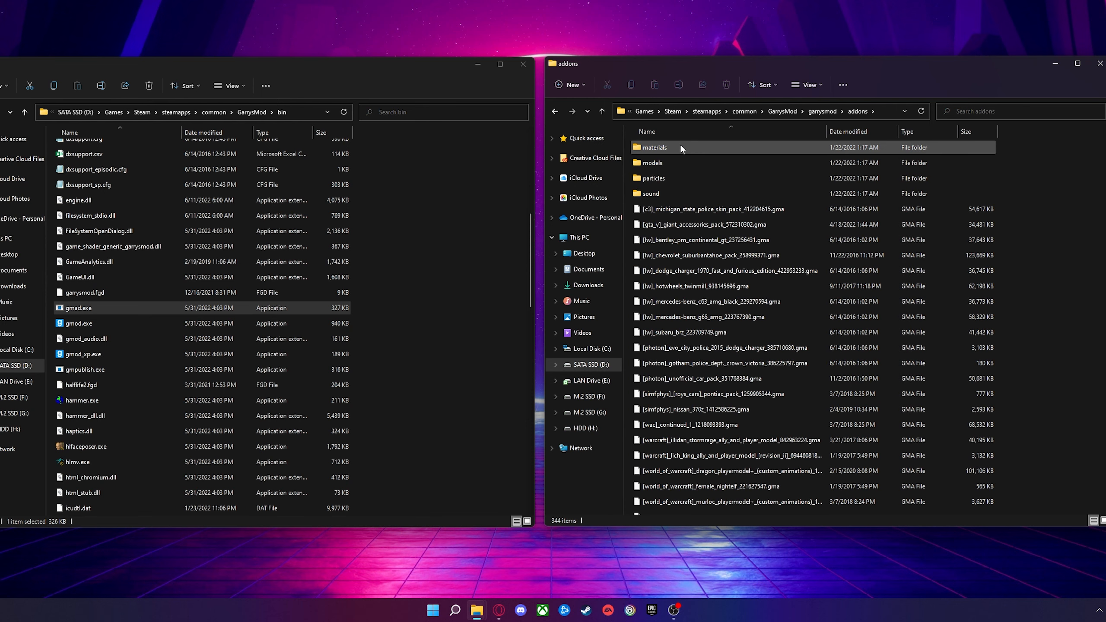
pyautogui.scroll(-3)
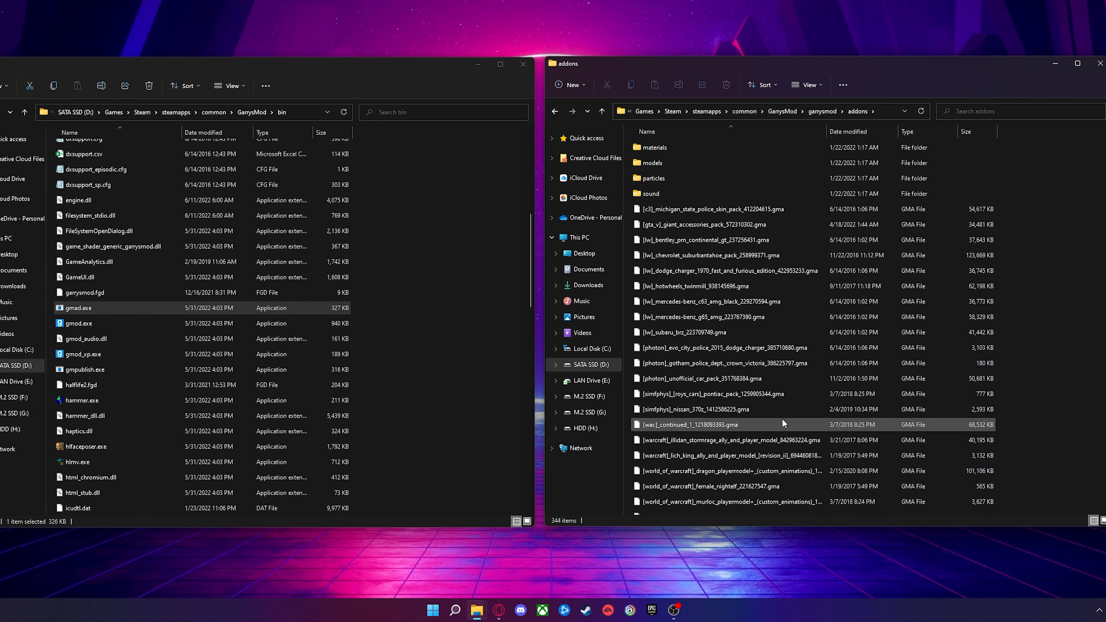
pyautogui.click(705, 224)
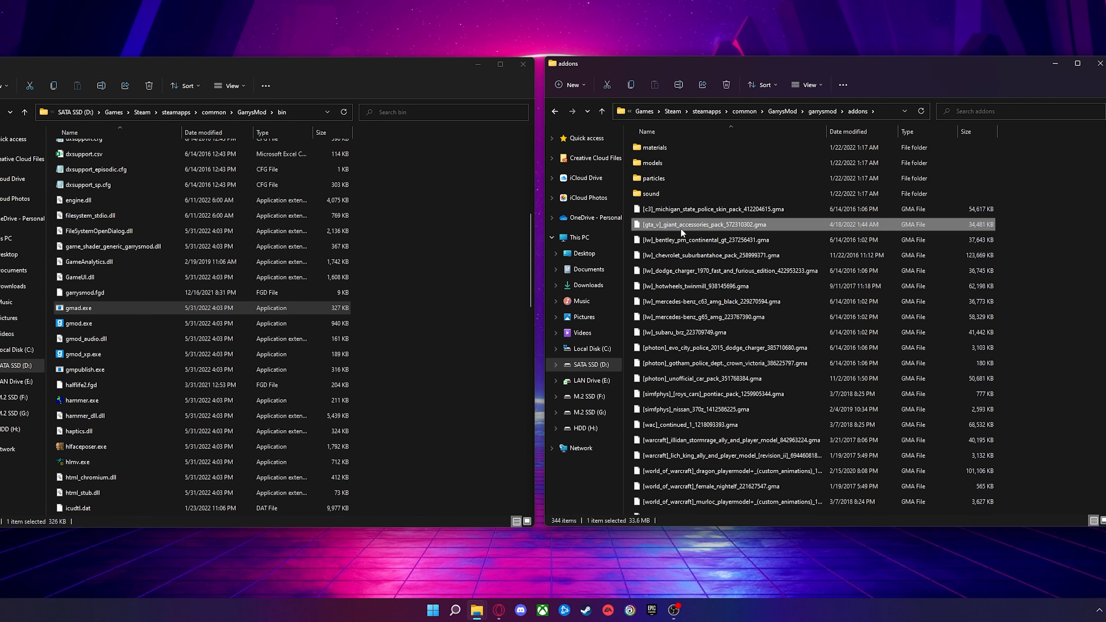
# - Extract the [c3] Michigan State Police skin pack .gma and open its materials folder
pyautogui.click(704, 240)
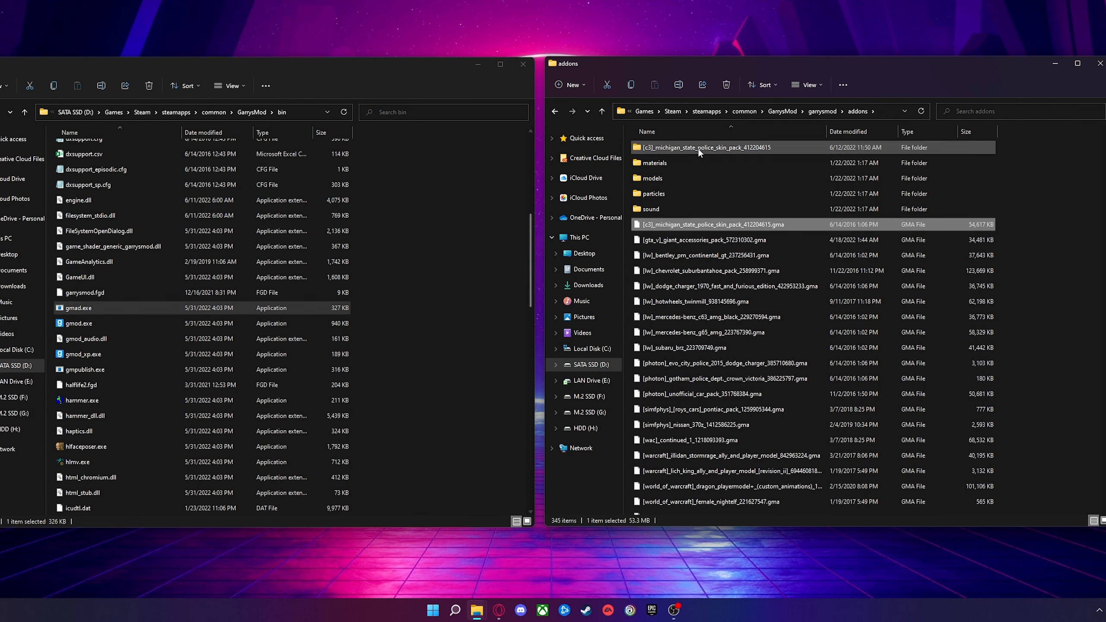
pyautogui.doubleClick(702, 147)
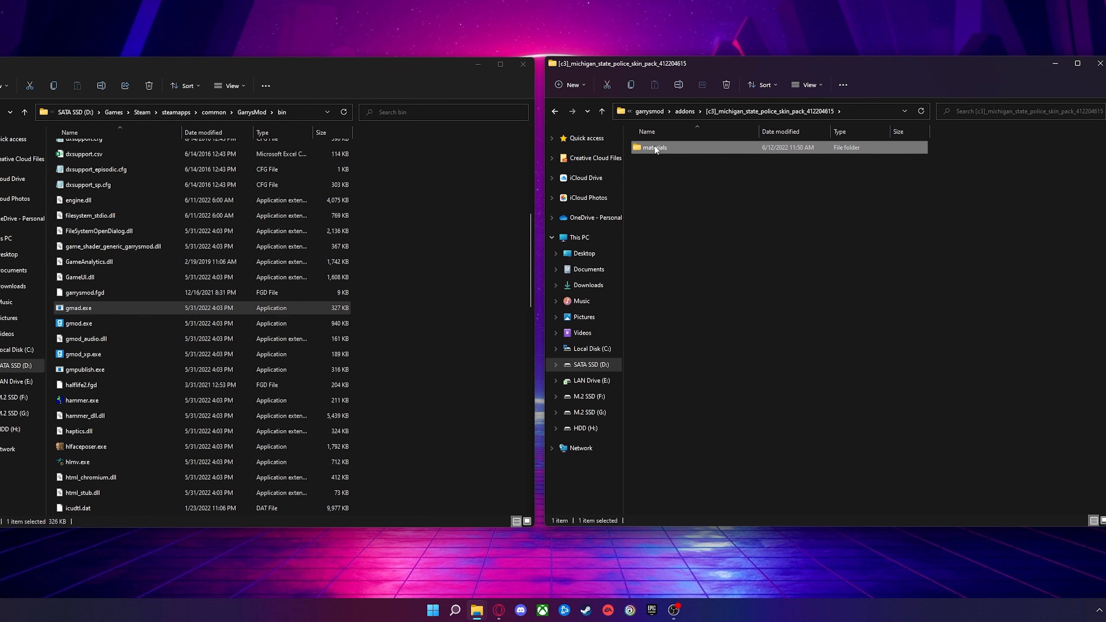
pyautogui.click(556, 111)
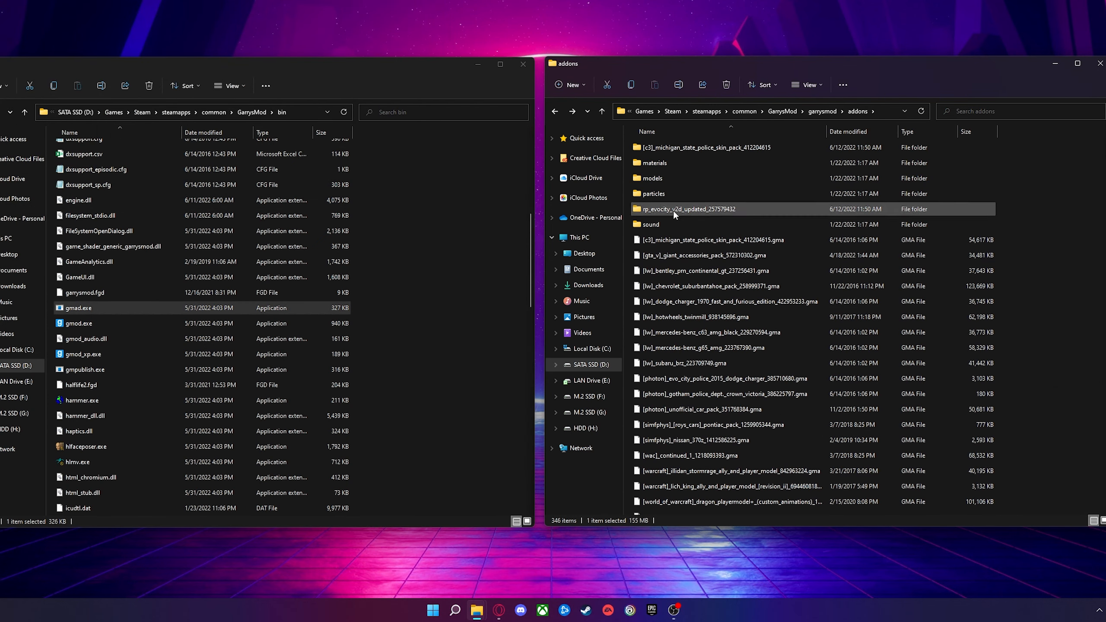
# - Check the extracted rp_evocity_v2d_updated folder's contents, then return to addons
pyautogui.doubleClick(690, 208)
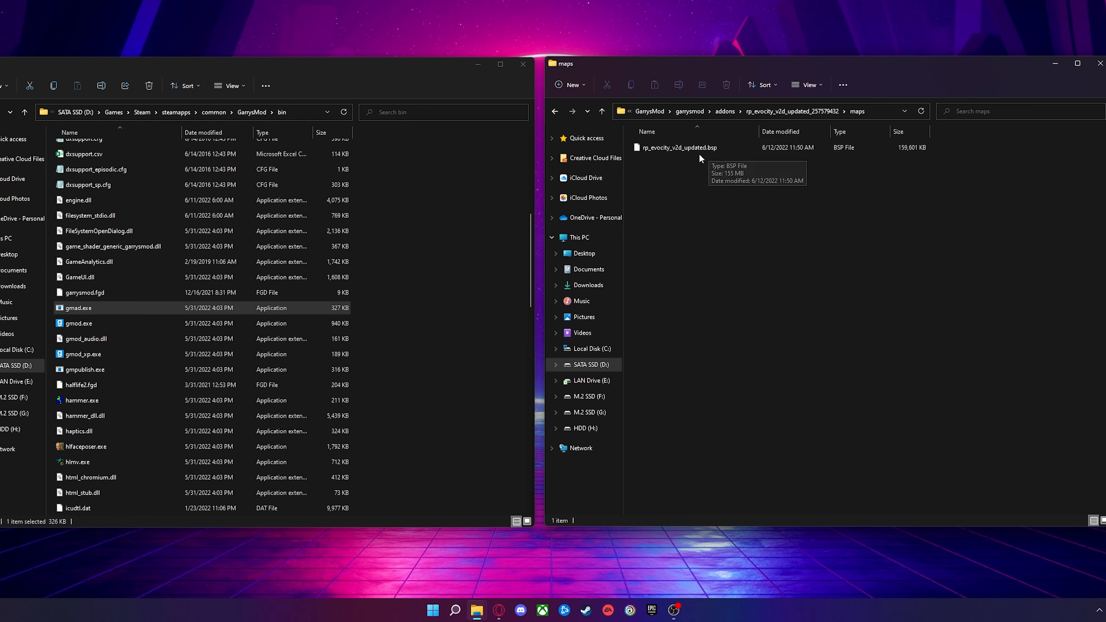
pyautogui.click(555, 111)
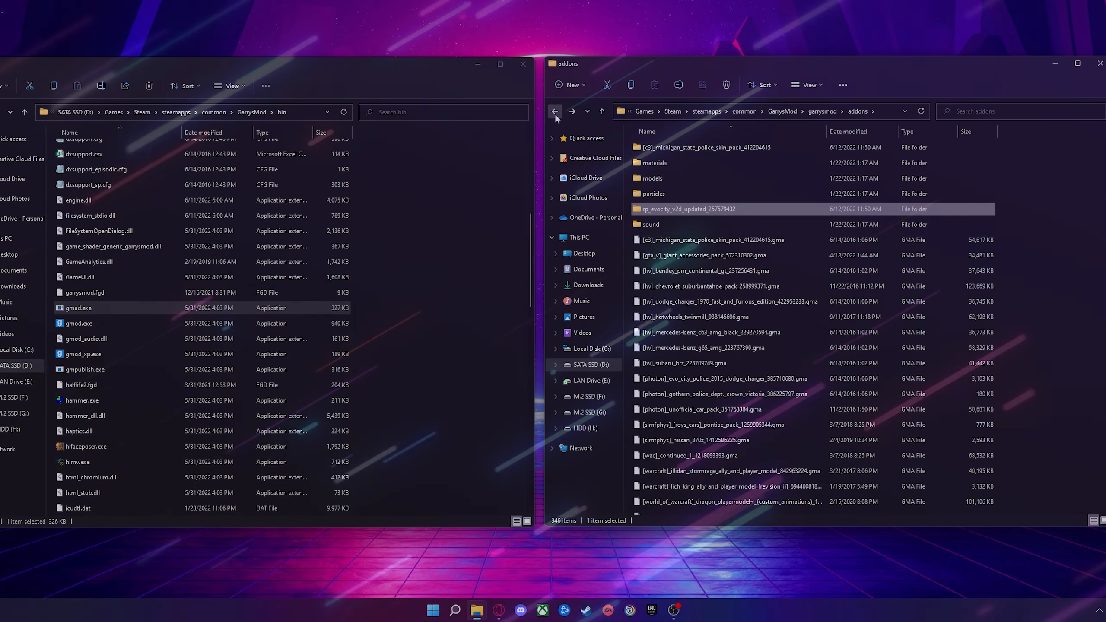